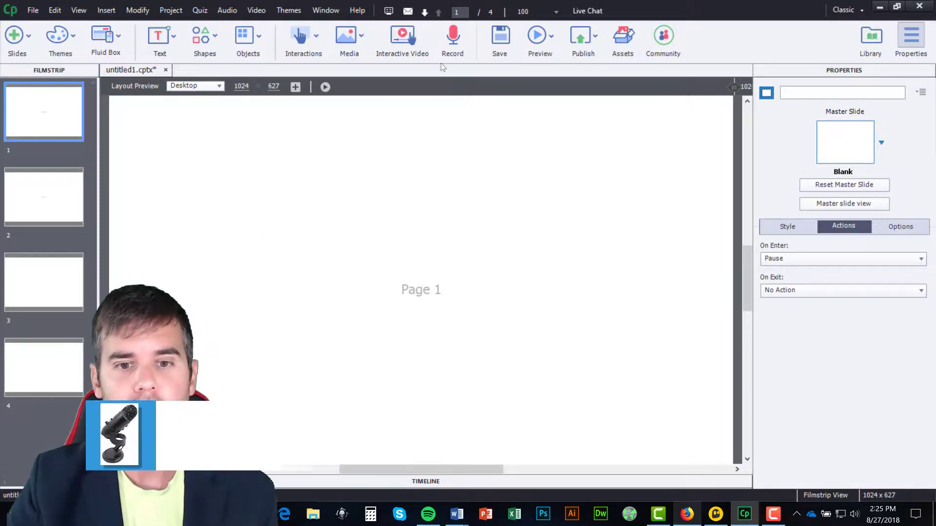
Reveal the Preview menu's options from the toolbar
click(552, 34)
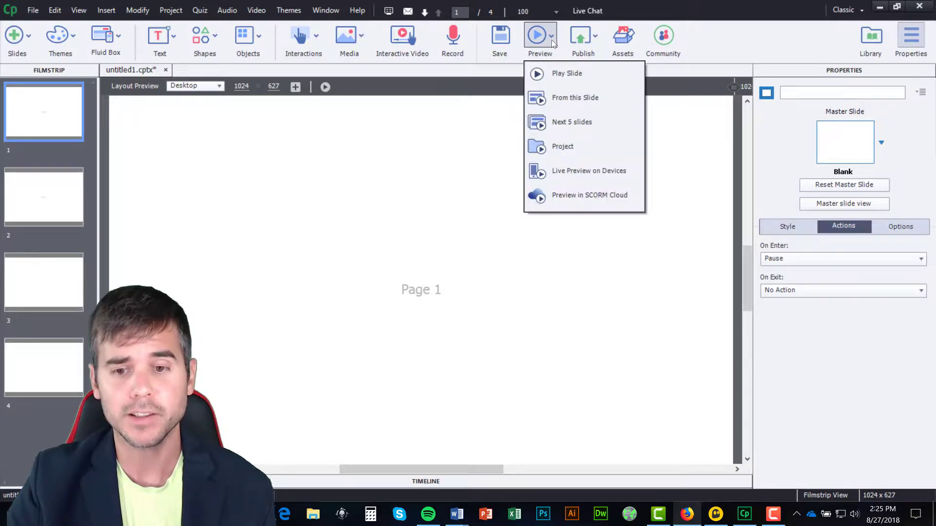
Run the whole project as an HTML5 preview in Firefox
click(567, 73)
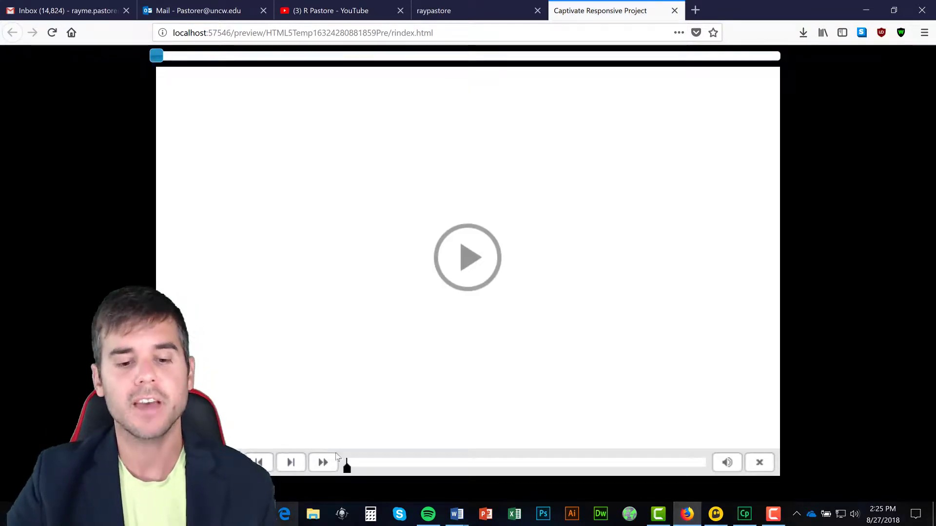
mouse_move(323, 462)
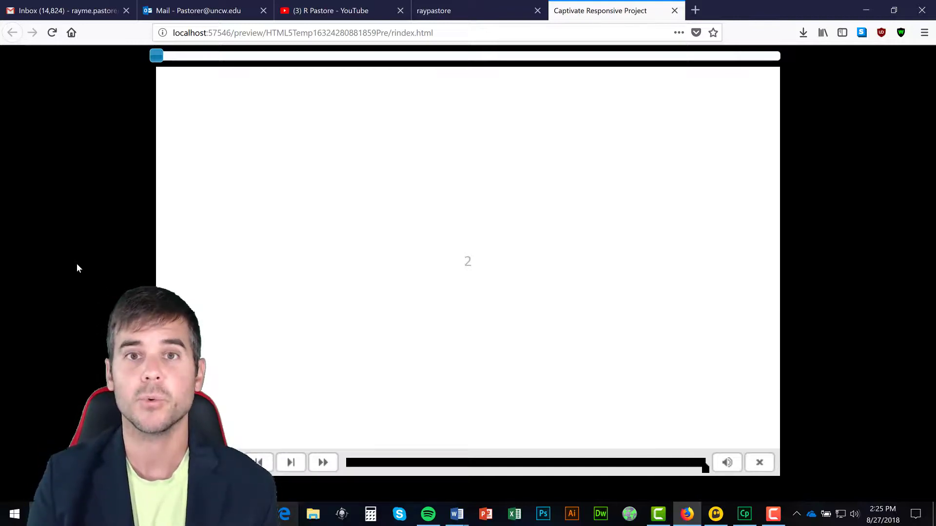
mouse_move(100, 264)
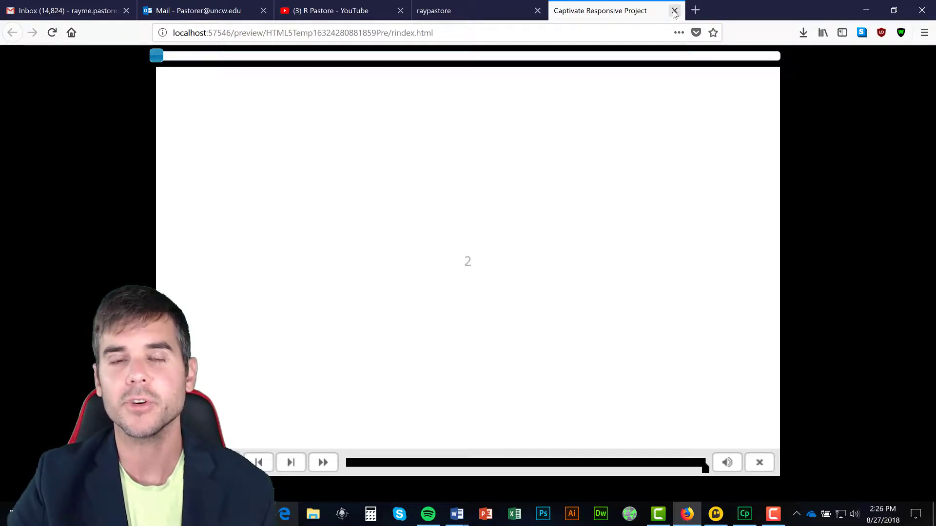
mouse_move(675, 10)
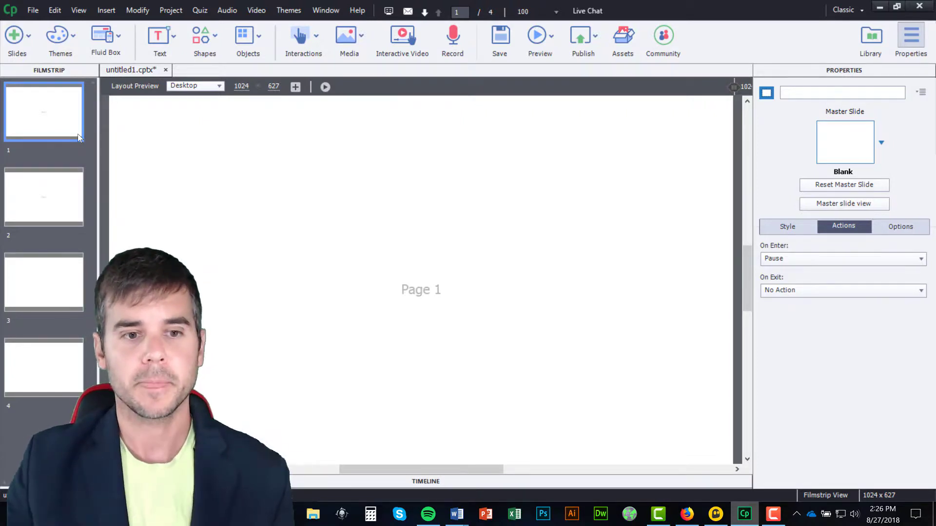
Compare slide 2's On Enter (No Action) with slide 1's Pause in the Actions properties
click(44, 197)
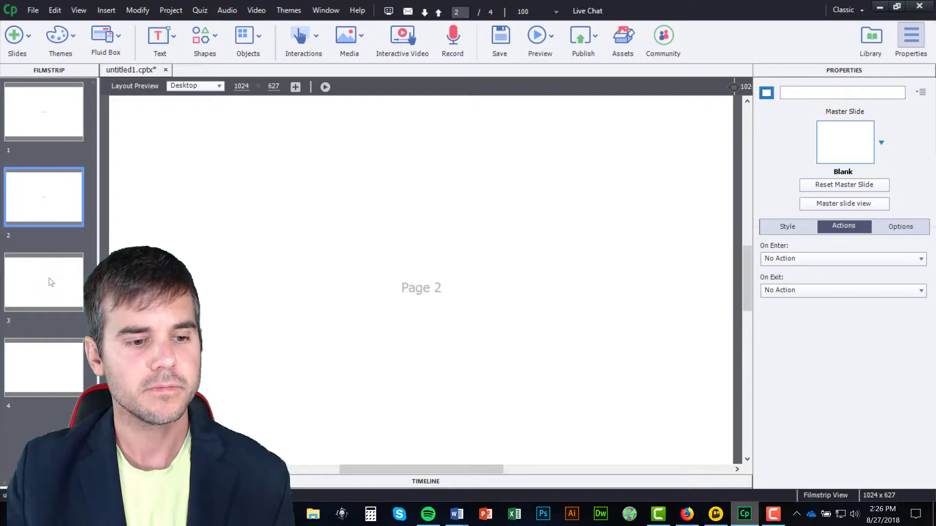
click(43, 111)
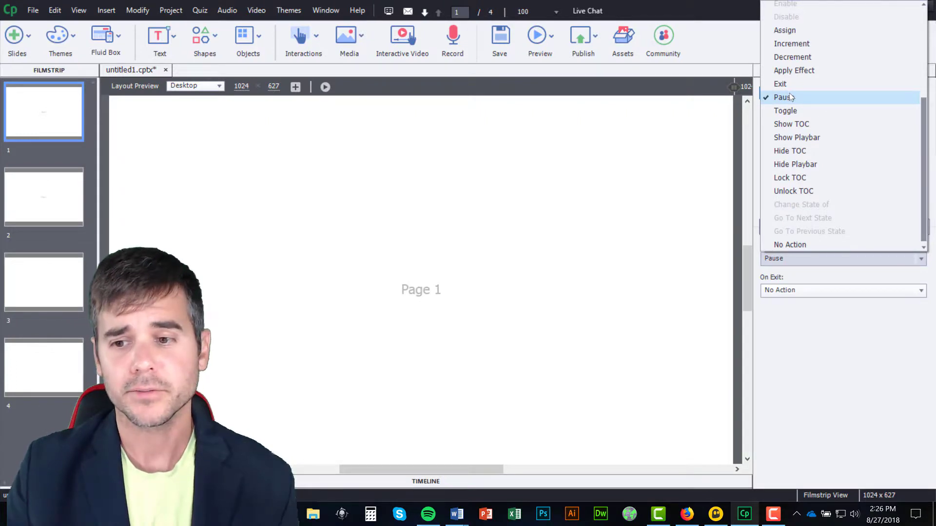
click(44, 197)
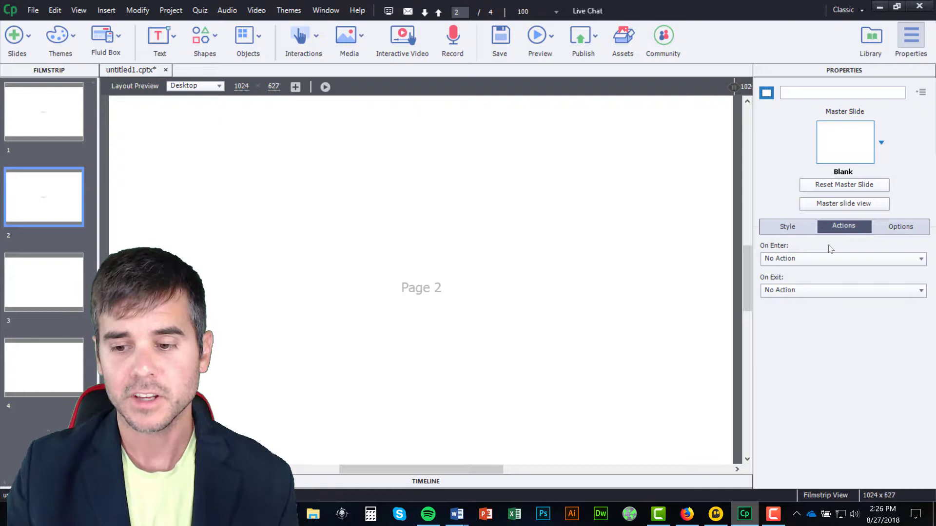
Set slide 2's On Enter action to Pause
click(841, 257)
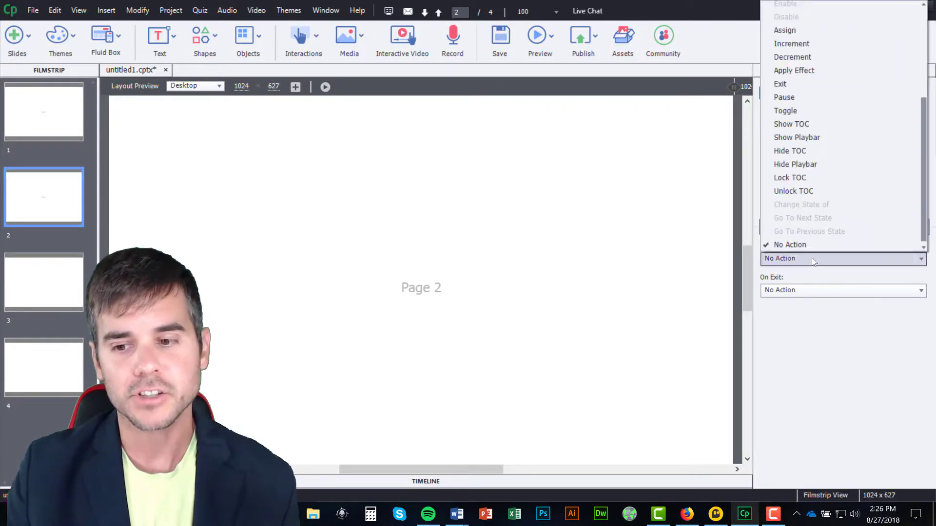
mouse_move(795, 164)
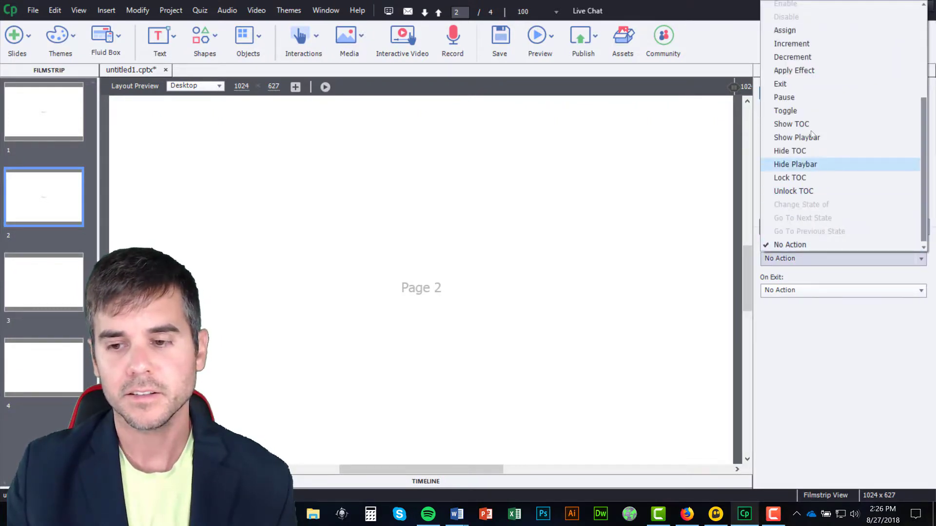
mouse_move(784, 98)
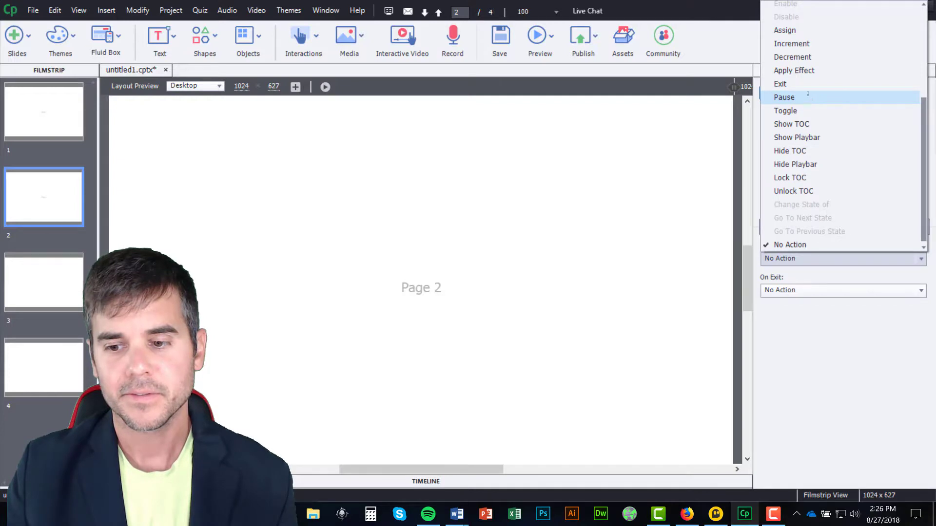
click(783, 98)
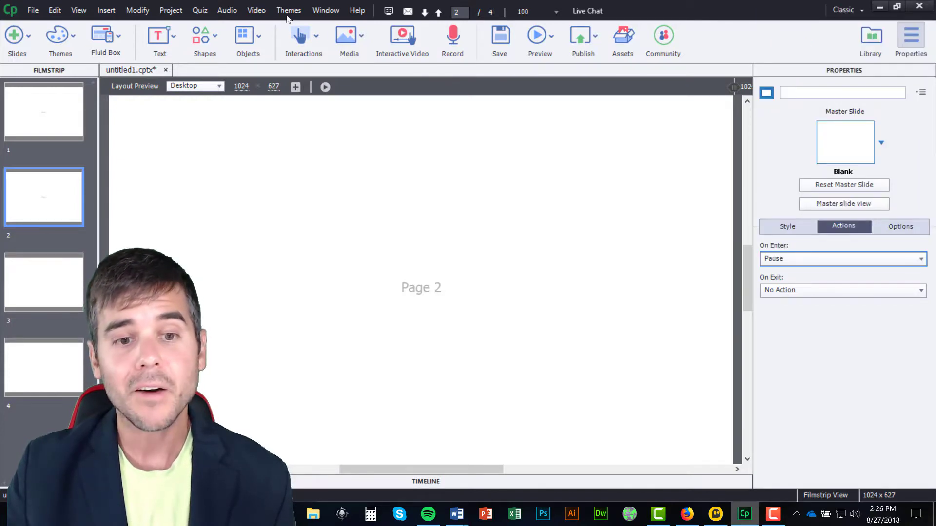
click(539, 36)
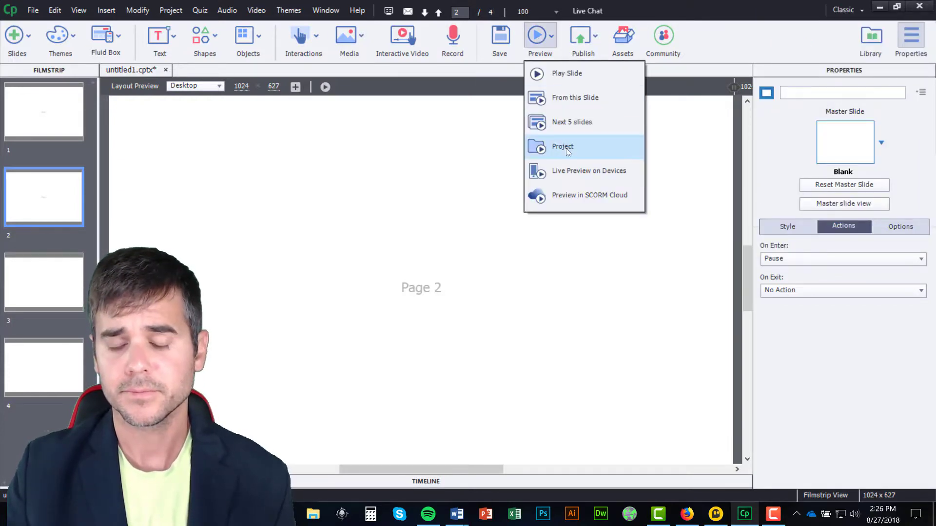
Preview the project again and advance past the paused Page 1 with the playbar's forward button
click(562, 146)
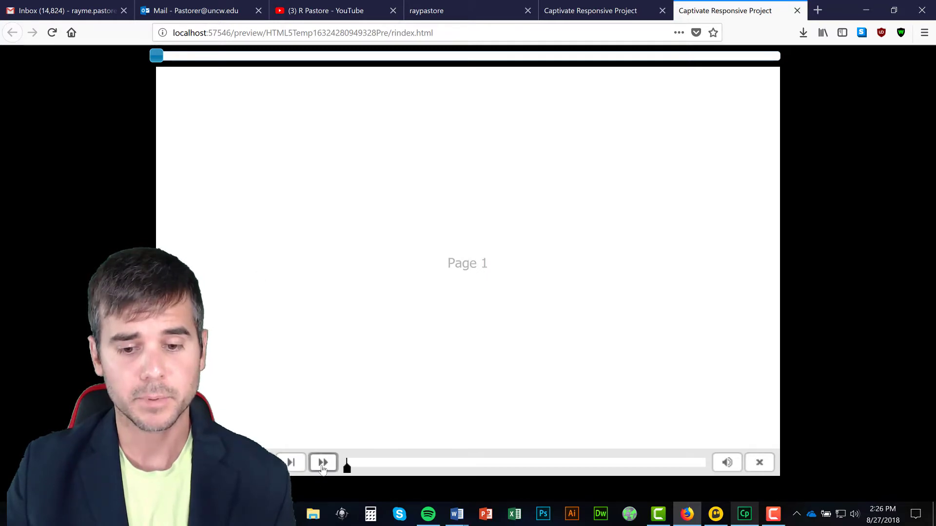
click(322, 462)
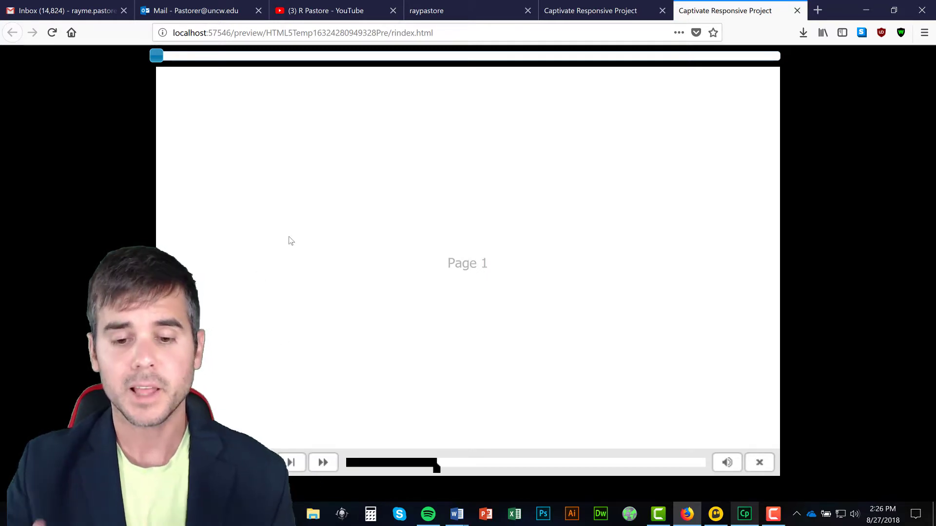